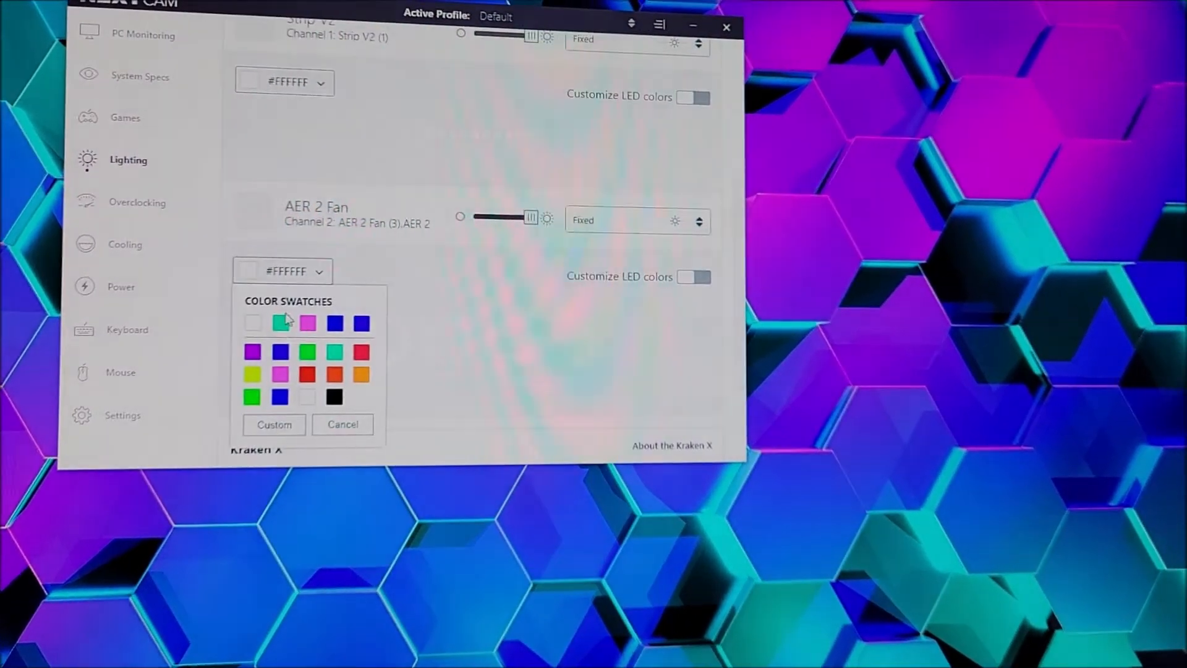
# Set all four AER 2 fans to the fixed teal swatch #00FFB4
pyautogui.click(280, 323)
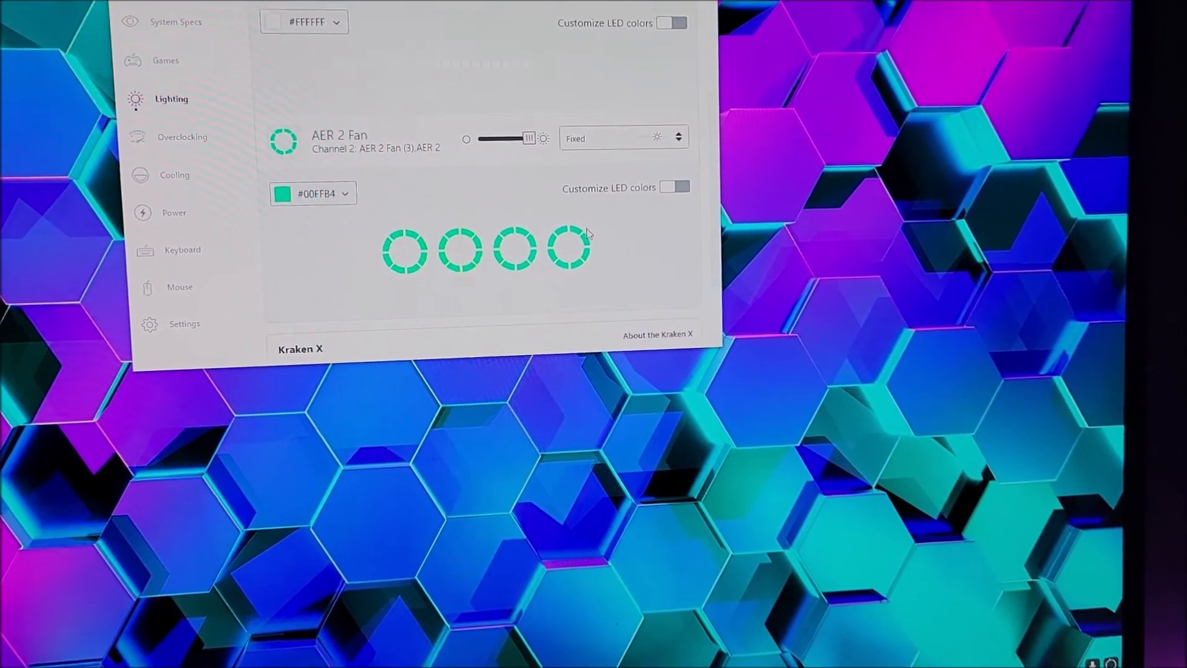
# Enable Customize LED colors for the AER 2 Fan channel
pyautogui.click(313, 193)
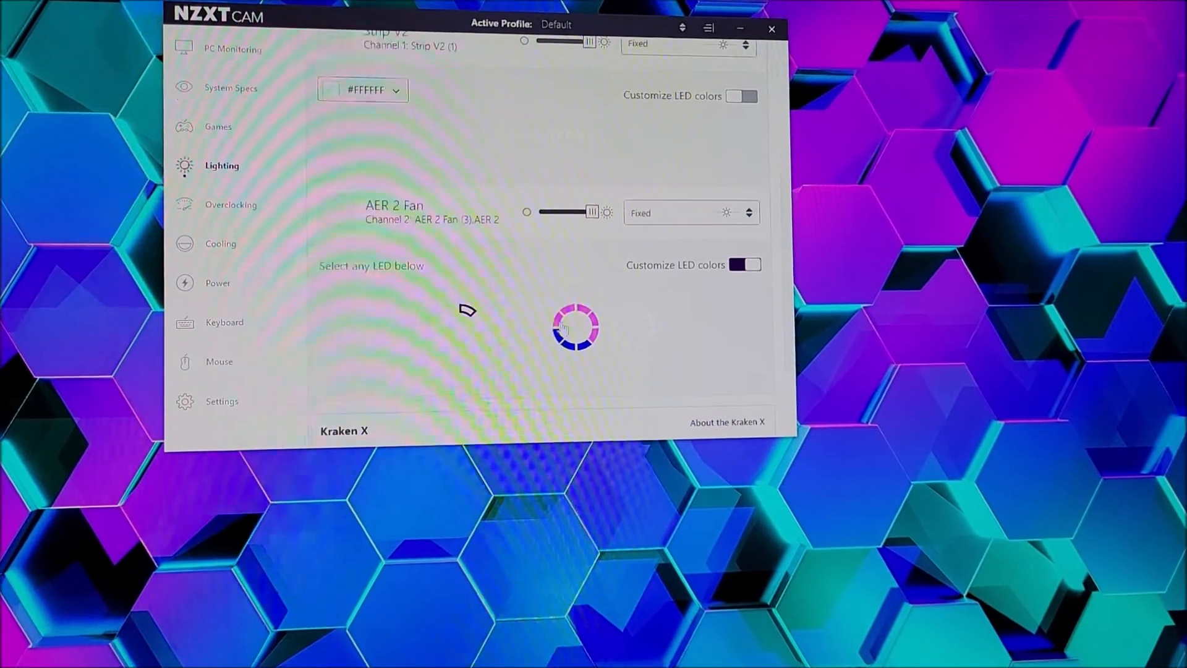
# Disable Customize LED colors, leaving the fans fixed pink #FF64FF with swatches shown again
pyautogui.click(575, 329)
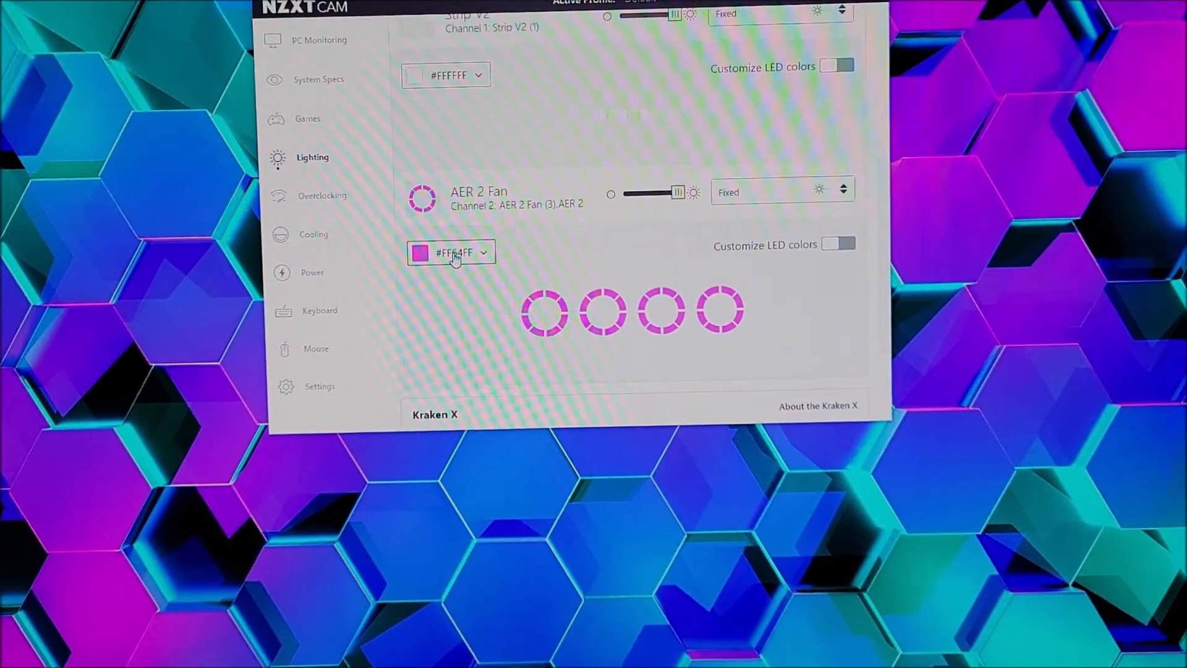
pyautogui.click(452, 252)
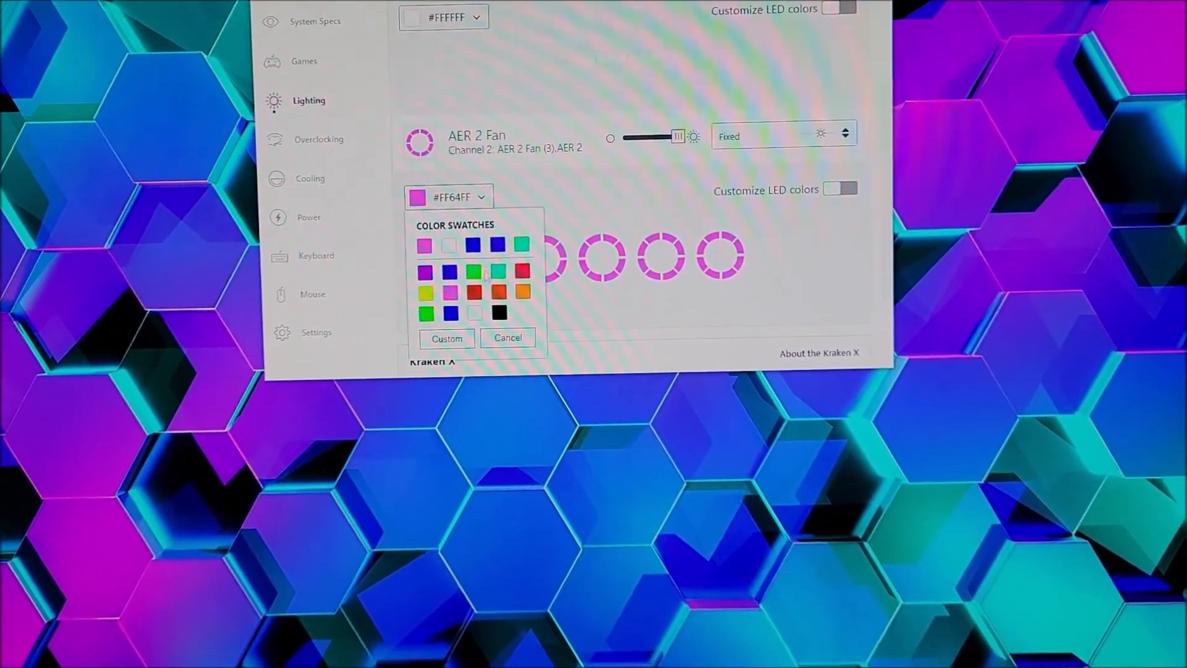